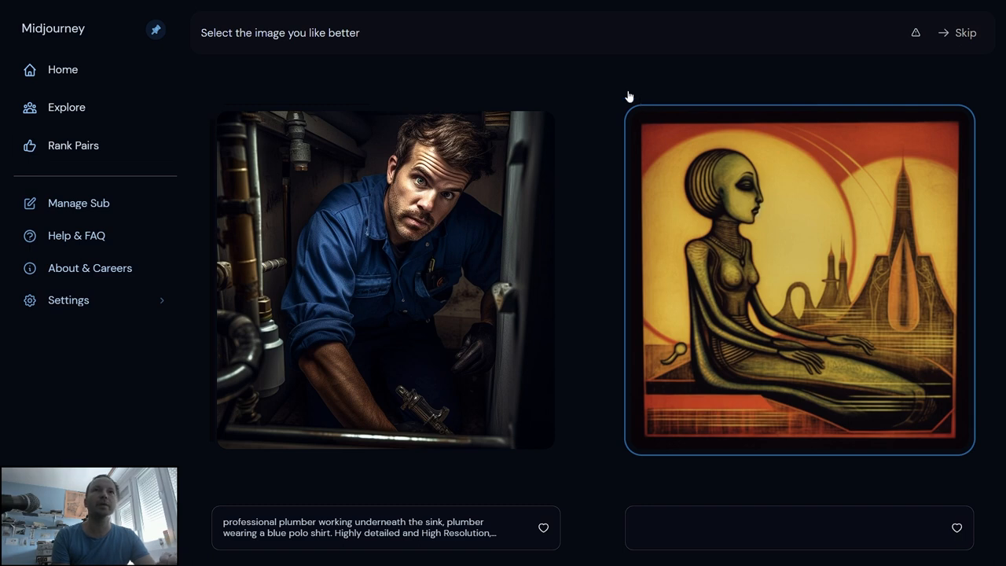
pyautogui.moveTo(605, 63)
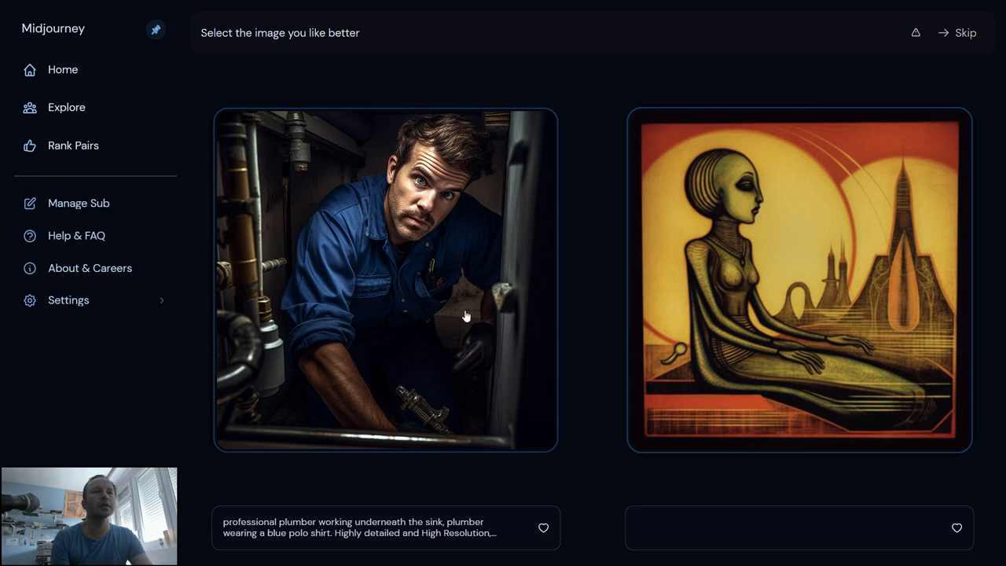
pyautogui.moveTo(431, 296)
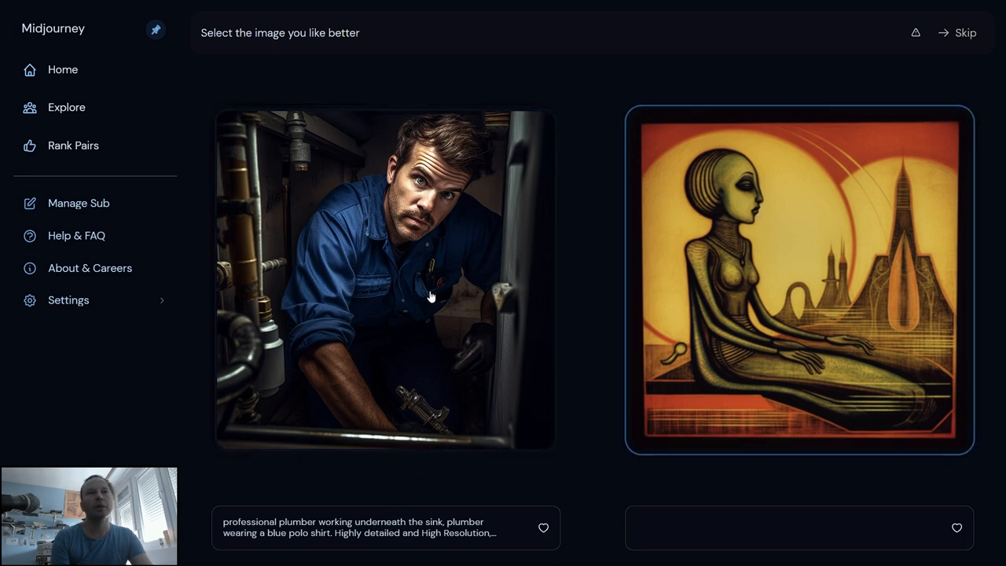
pyautogui.moveTo(641, 305)
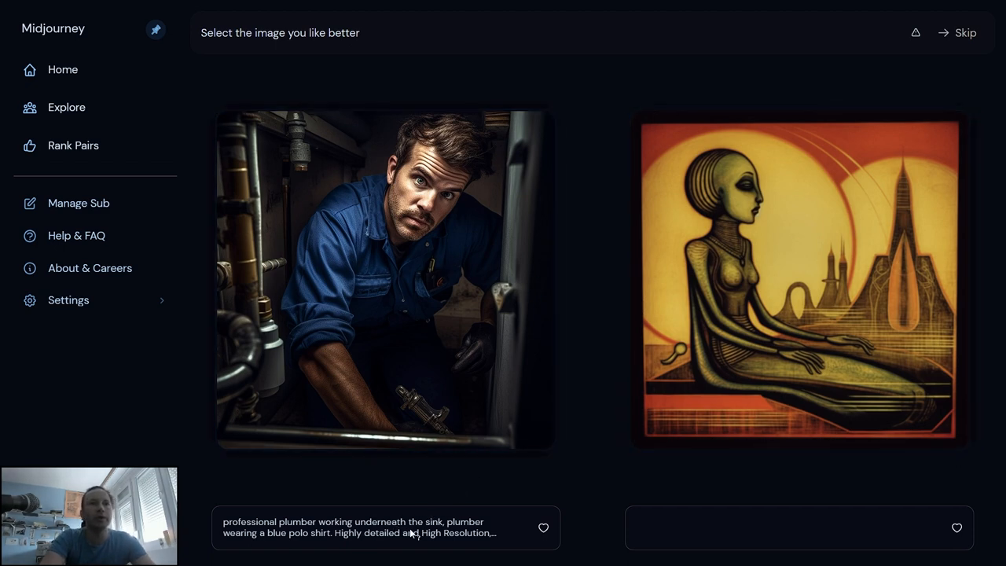
pyautogui.moveTo(385, 526)
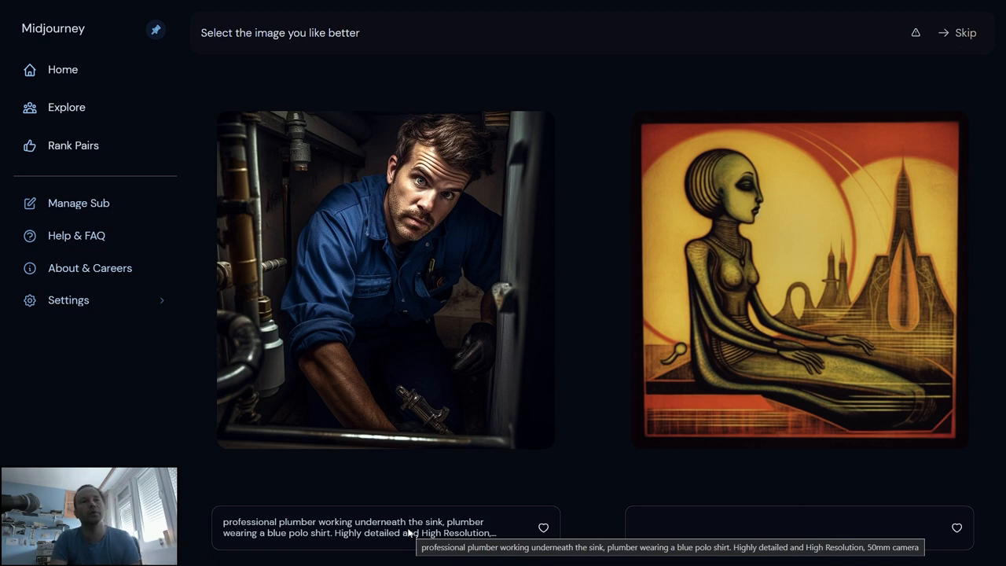
pyautogui.moveTo(673, 533)
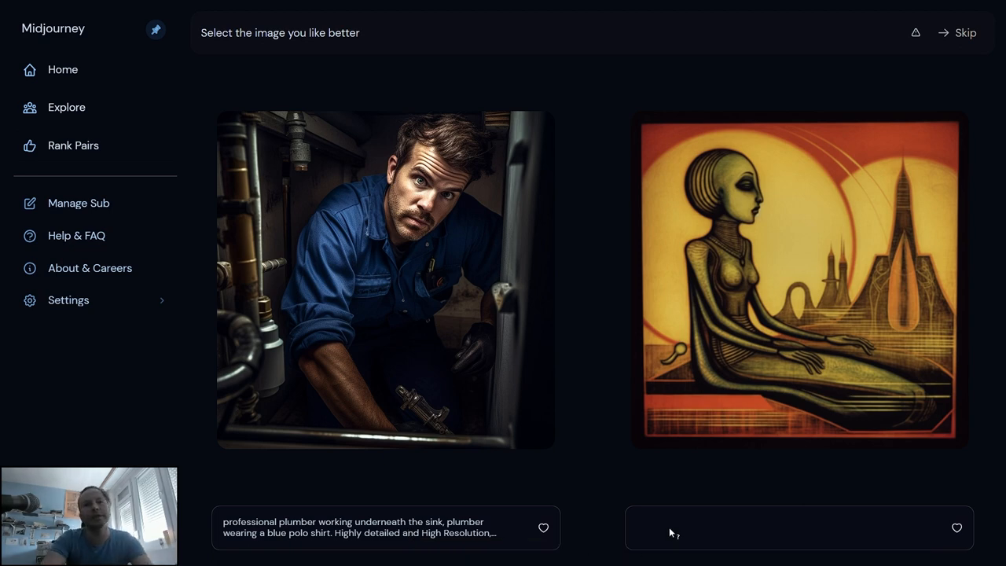
# Step: Like the plumber image and vote it over its pair so the tiger and attic pair loads
pyautogui.click(543, 528)
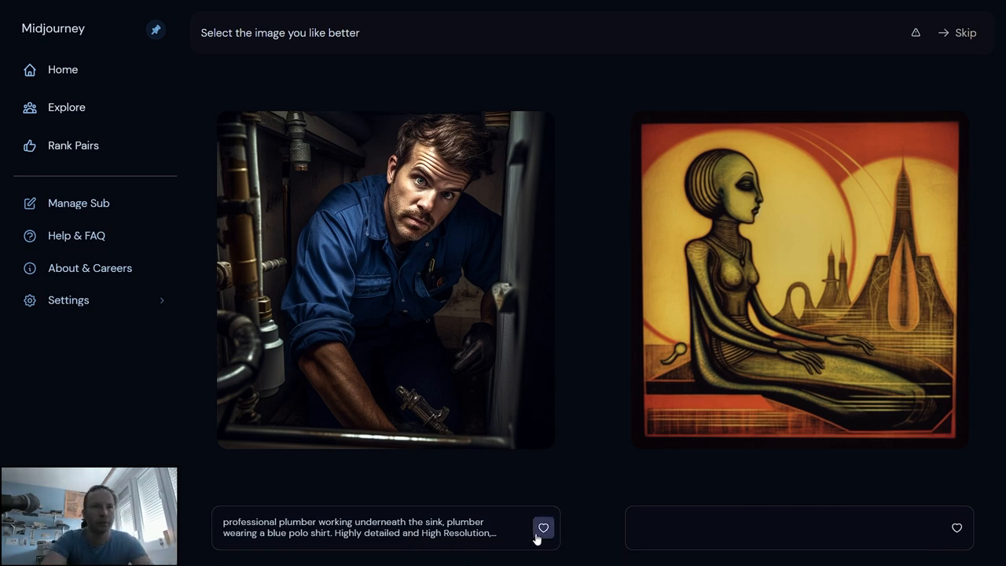
pyautogui.click(385, 279)
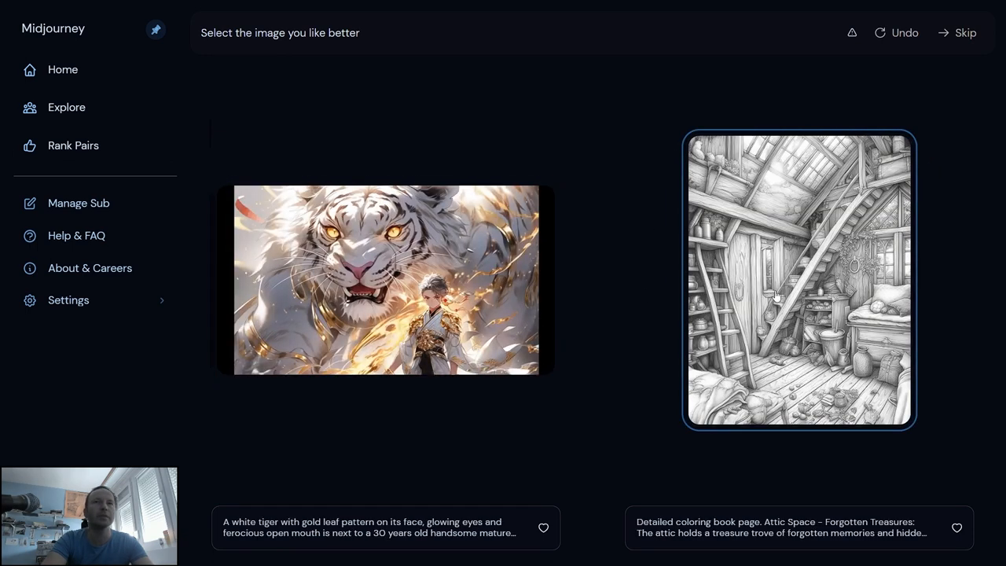
# Step: Choose the attic colouring page over the white tiger image
pyautogui.click(798, 280)
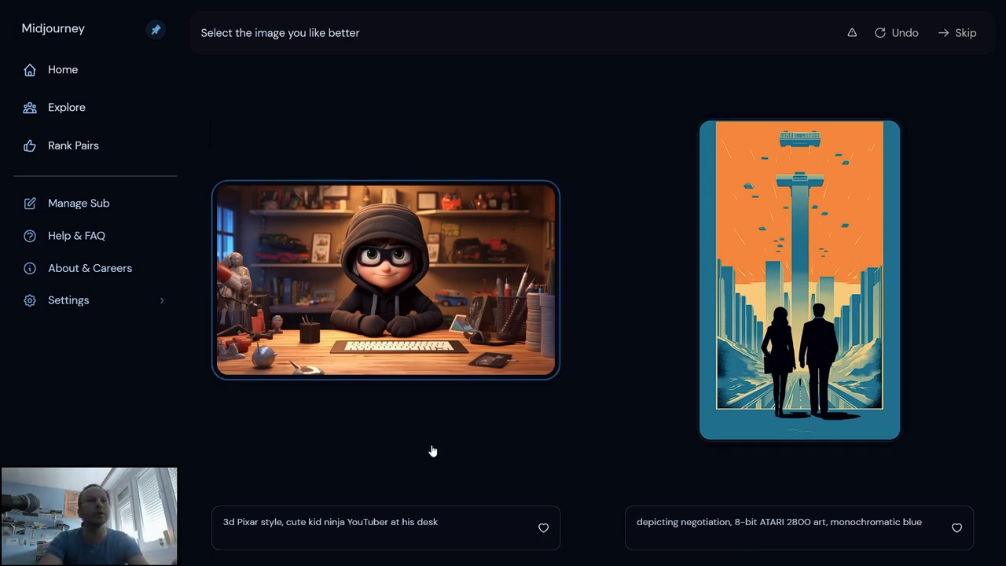
pyautogui.moveTo(342, 281)
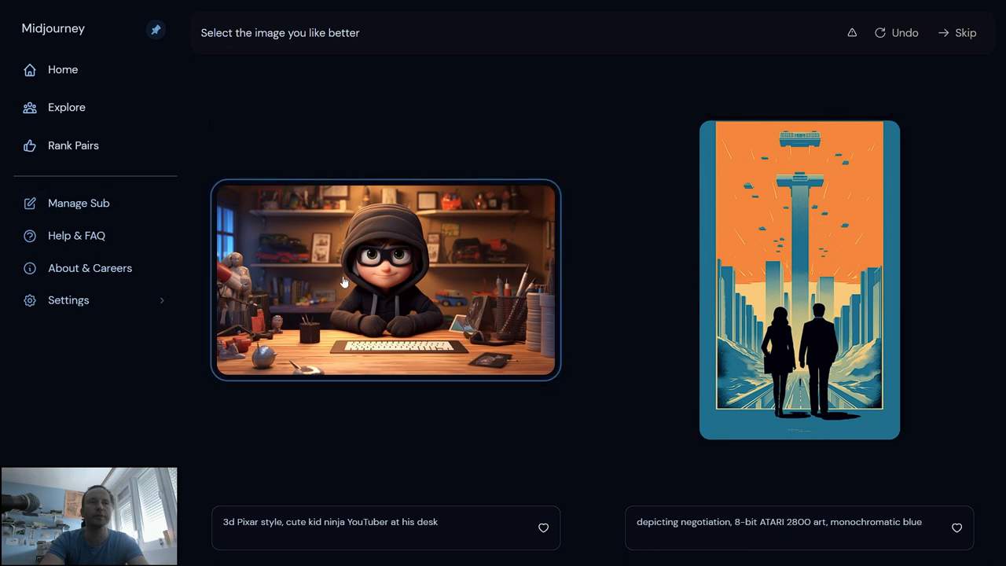
pyautogui.moveTo(415, 476)
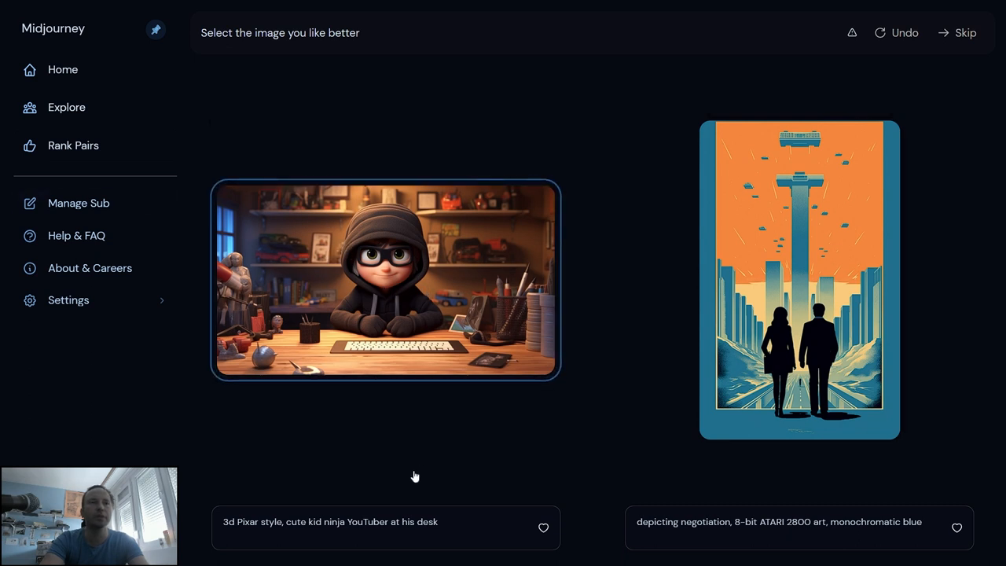
pyautogui.moveTo(487, 311)
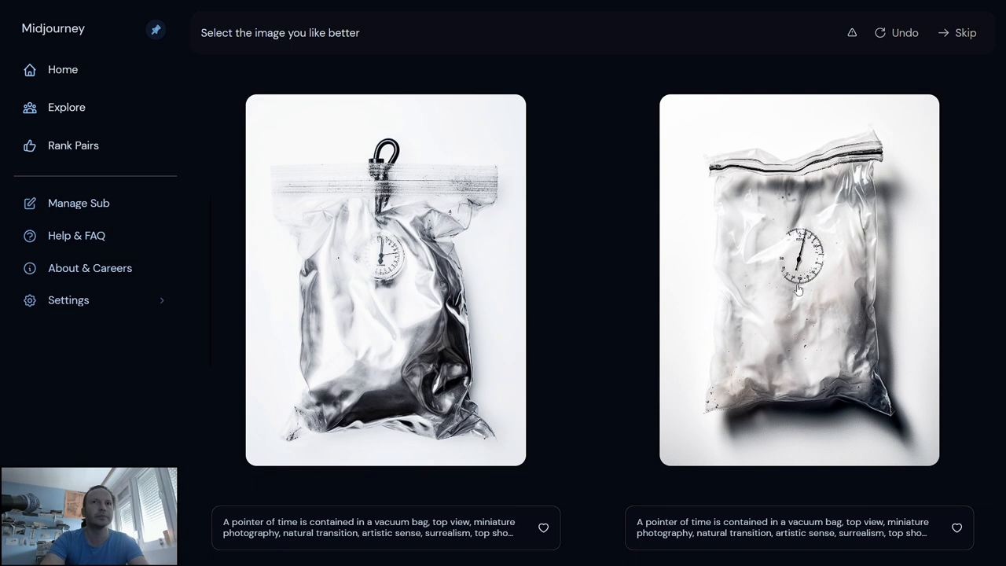
pyautogui.click(798, 279)
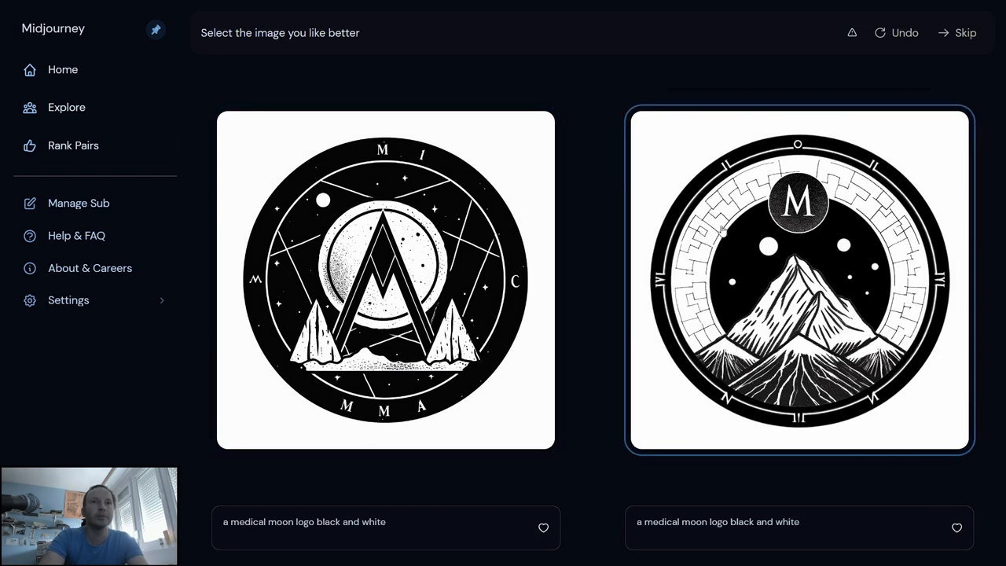
pyautogui.moveTo(686, 454)
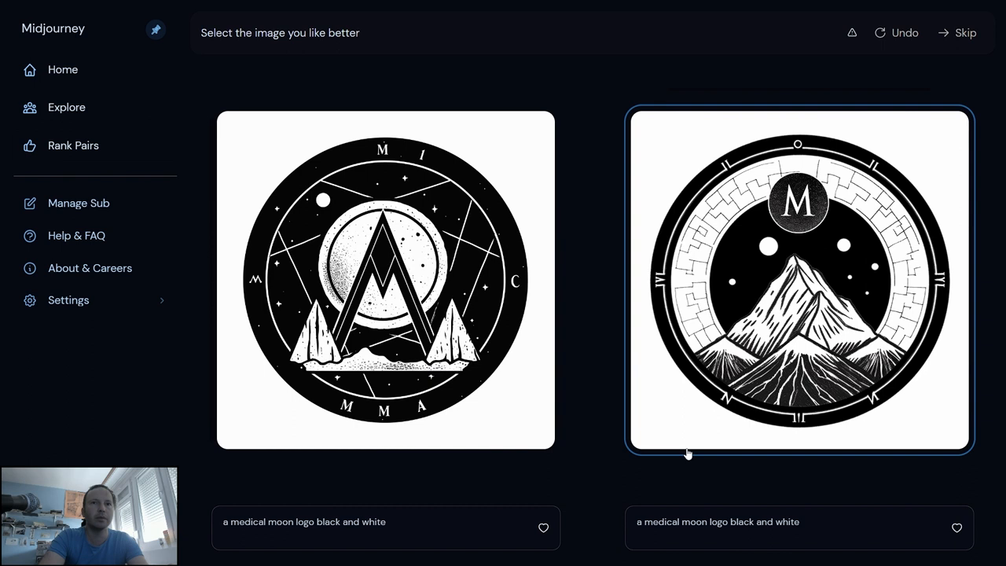
pyautogui.moveTo(738, 258)
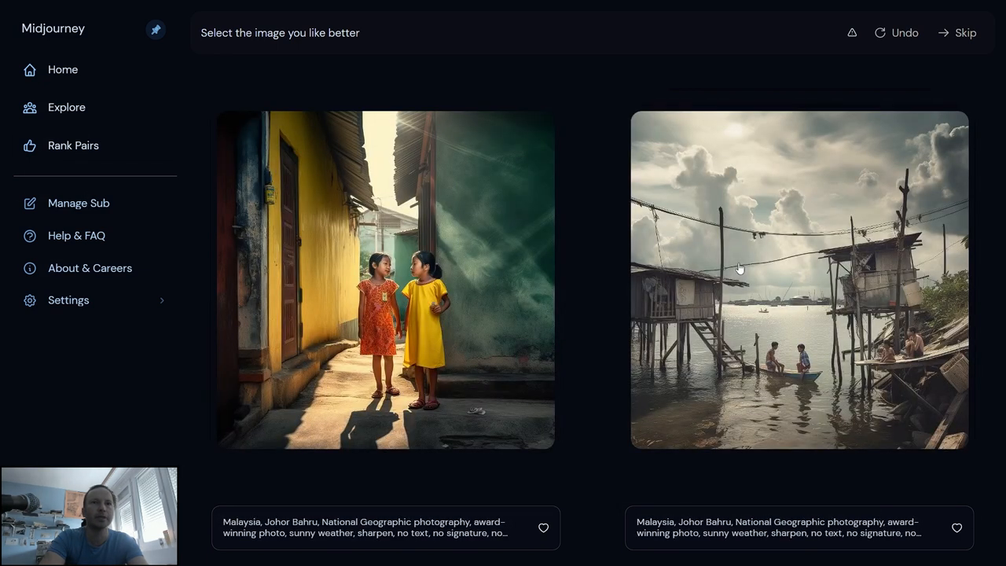
# Step: Choose the stilt-village photo for Johor Bahru, then the left anime soldier image
pyautogui.click(798, 279)
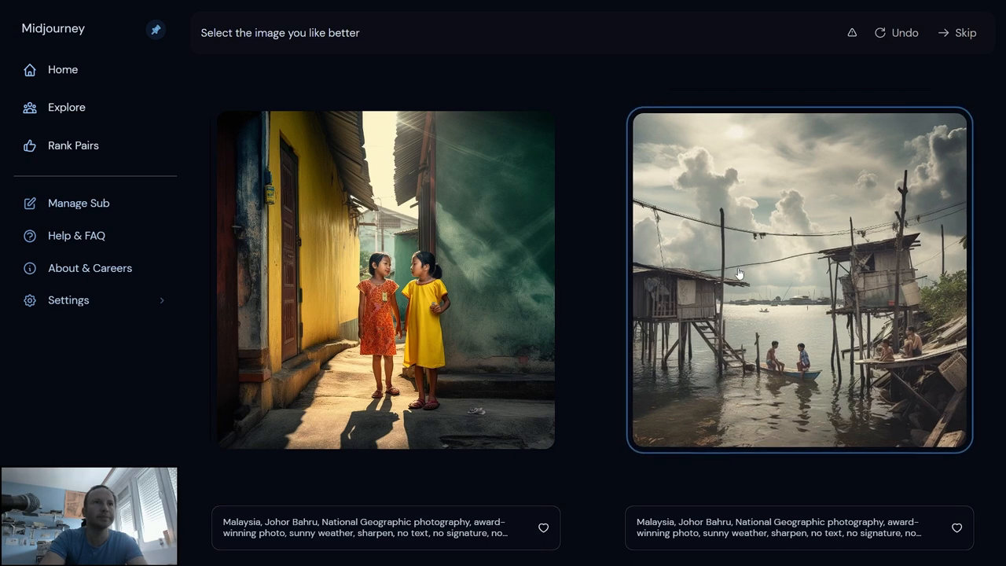
pyautogui.click(798, 280)
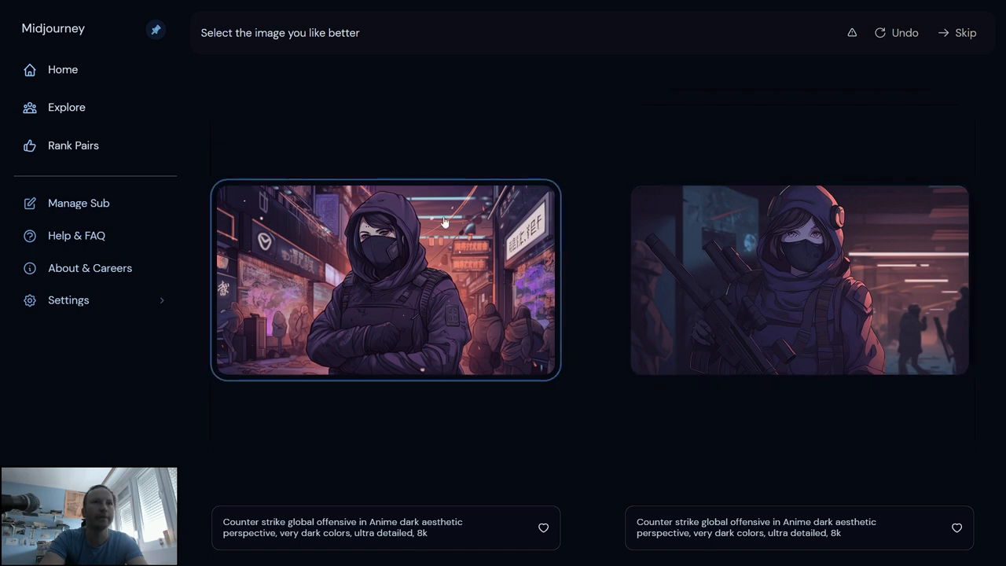
pyautogui.click(385, 279)
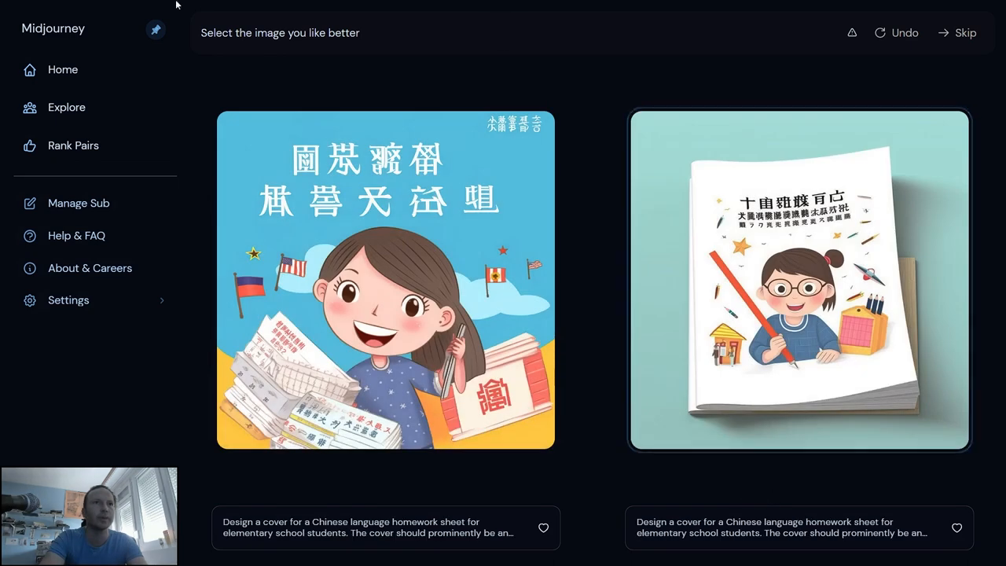
pyautogui.click(385, 280)
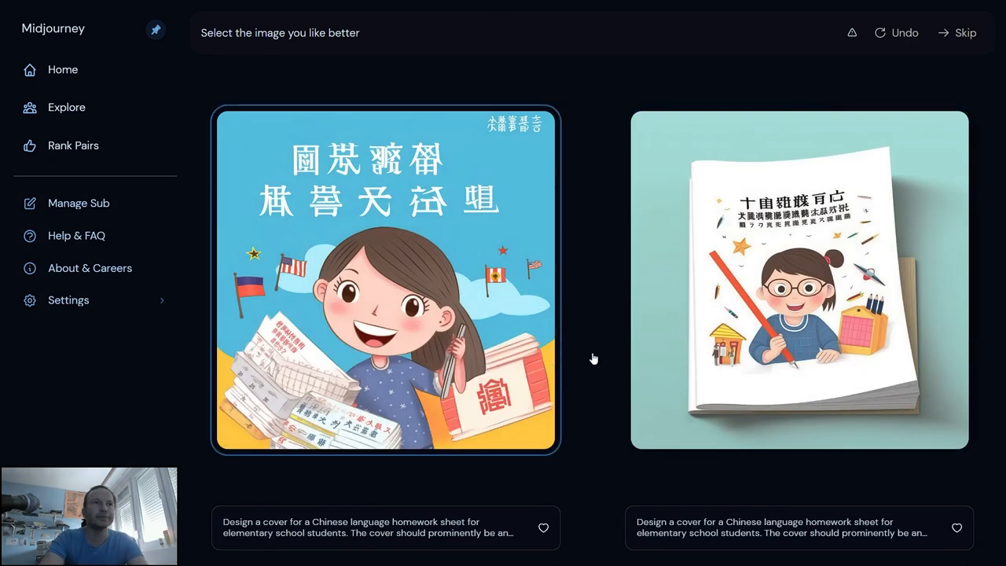
pyautogui.moveTo(609, 354)
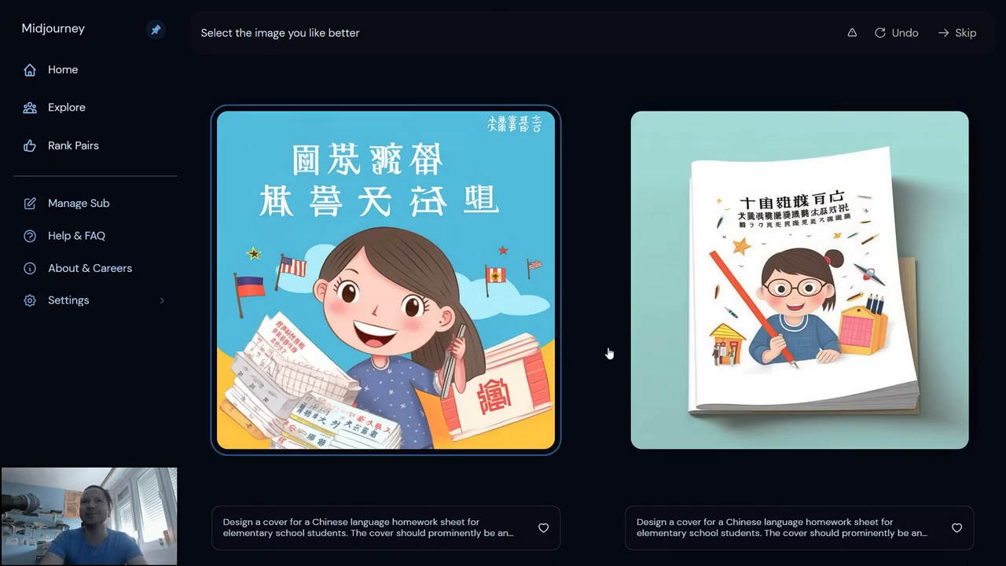